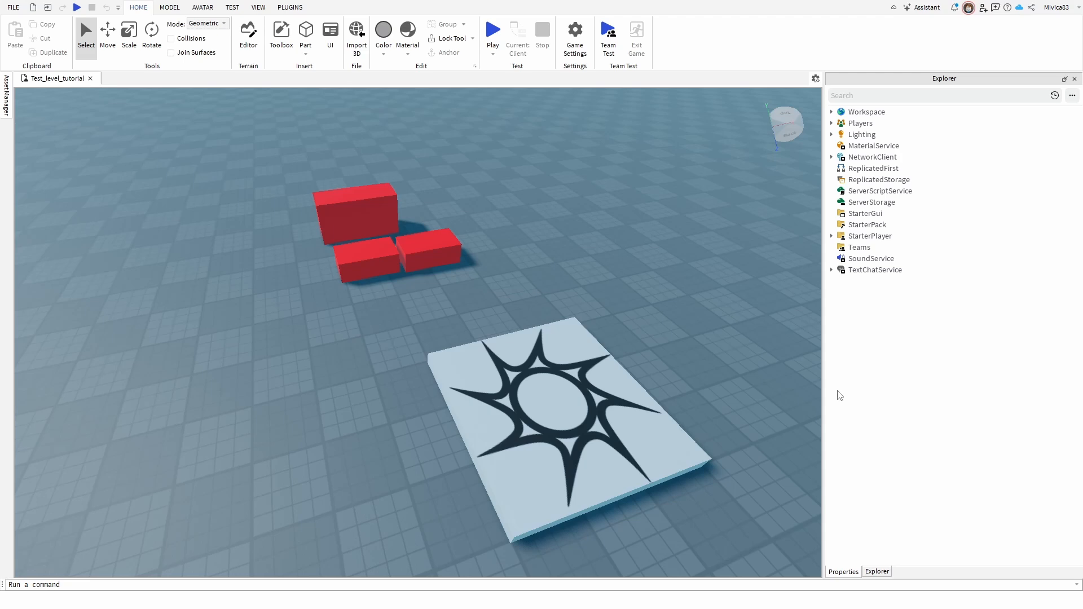
pyautogui.moveTo(724, 288)
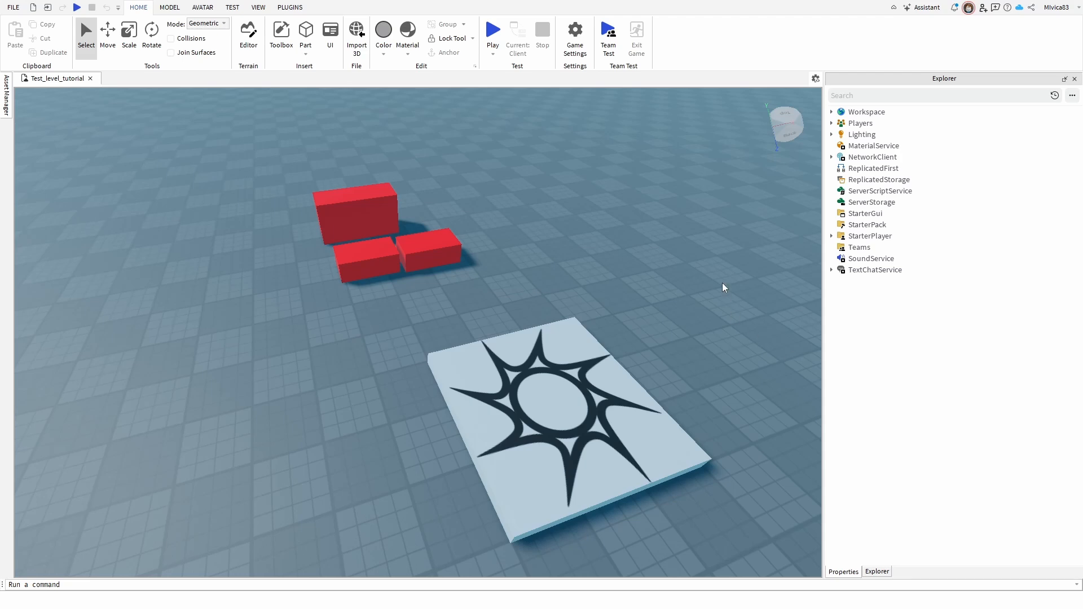
pyautogui.moveTo(1010, 88)
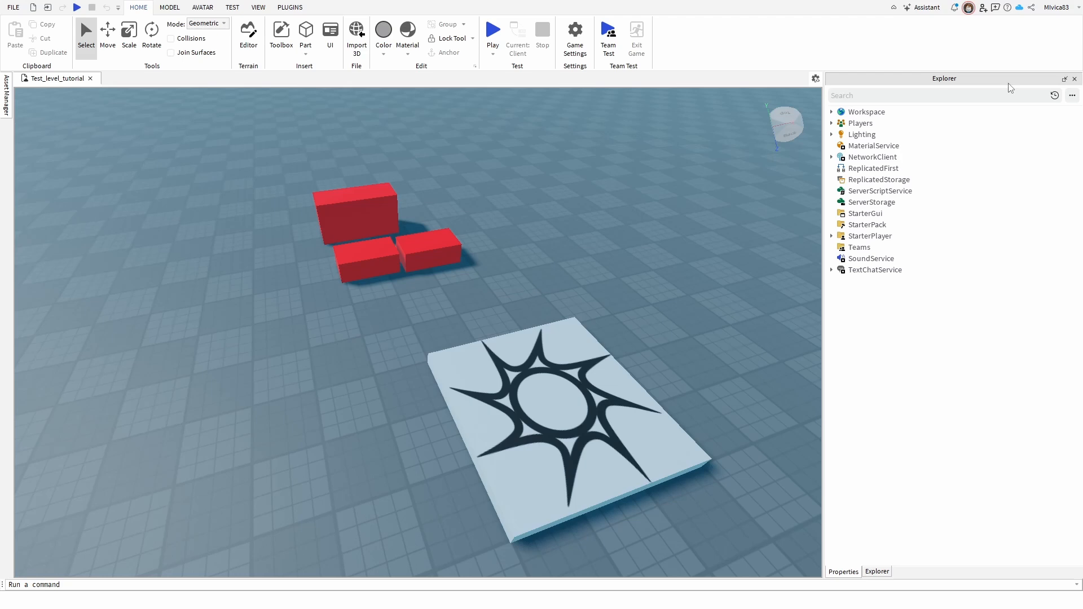
pyautogui.moveTo(921, 85)
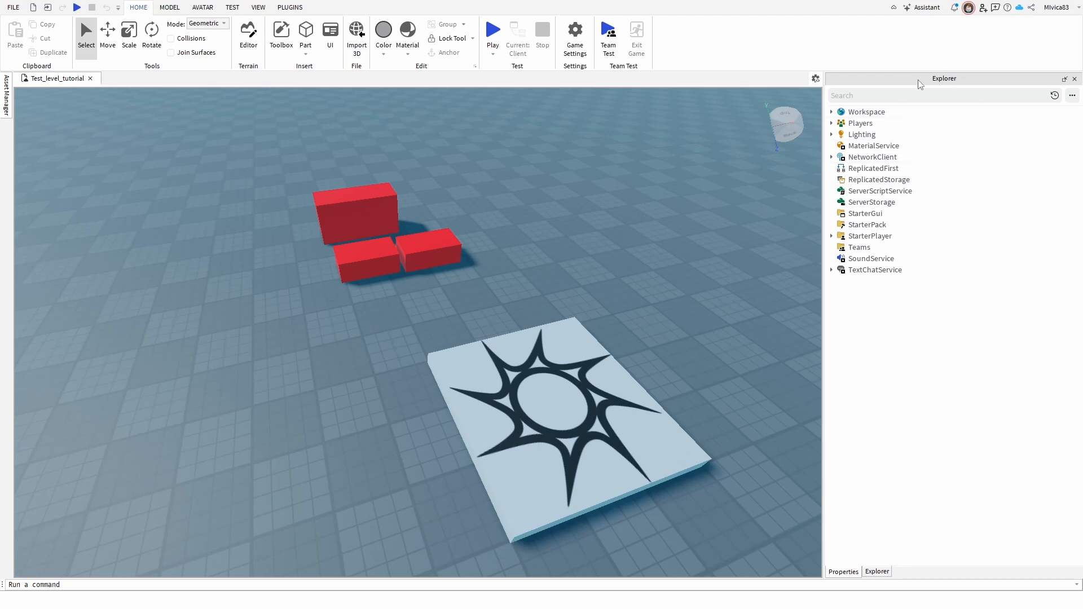
pyautogui.moveTo(929, 82)
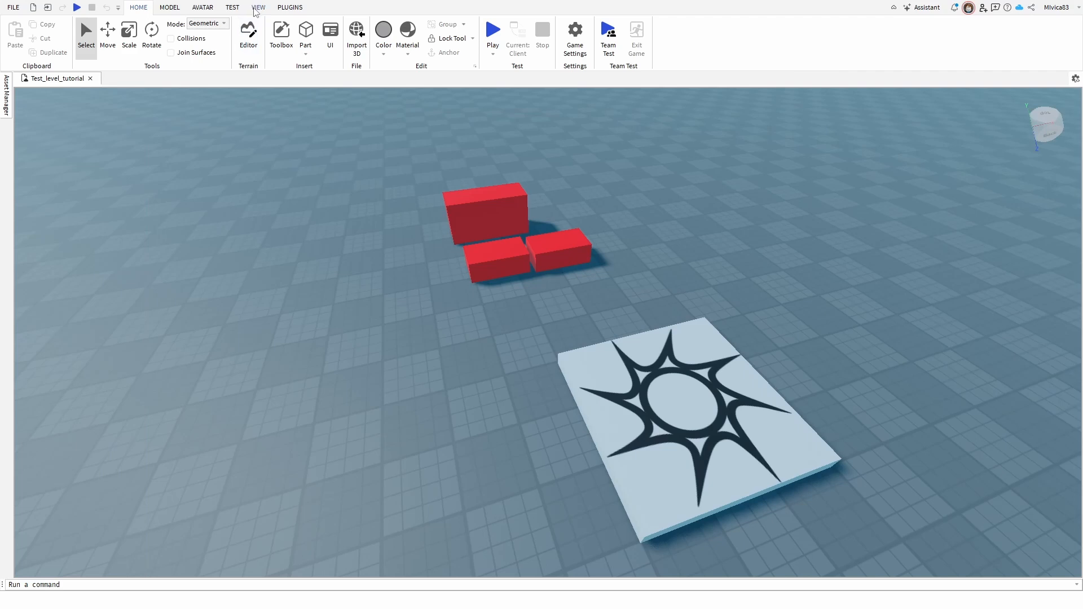
# Show the View ribbon's Show, Actions and Settings groups
pyautogui.click(259, 7)
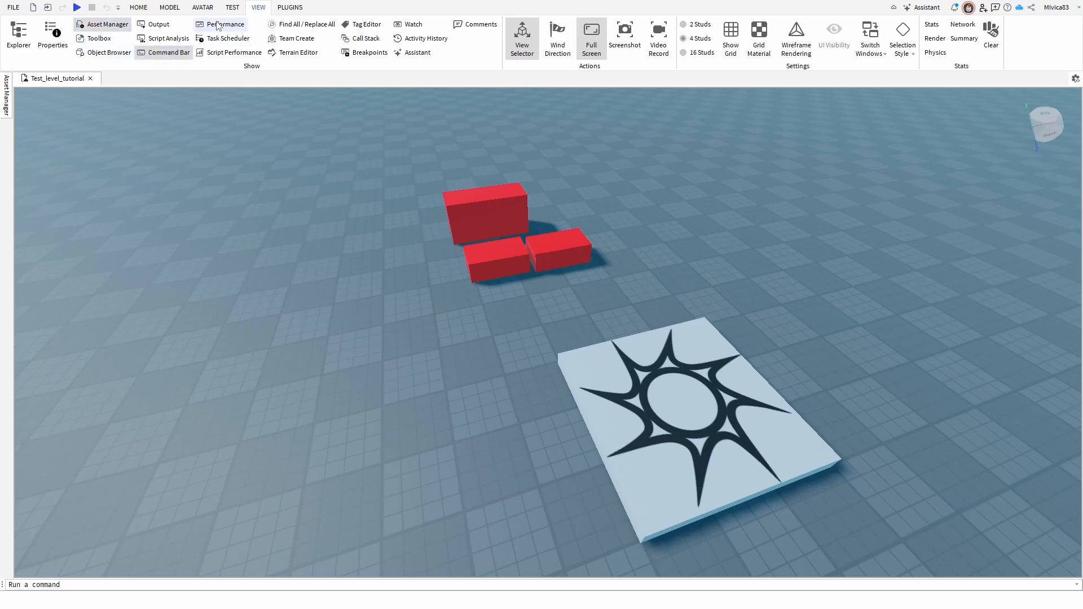
pyautogui.moveTo(355, 43)
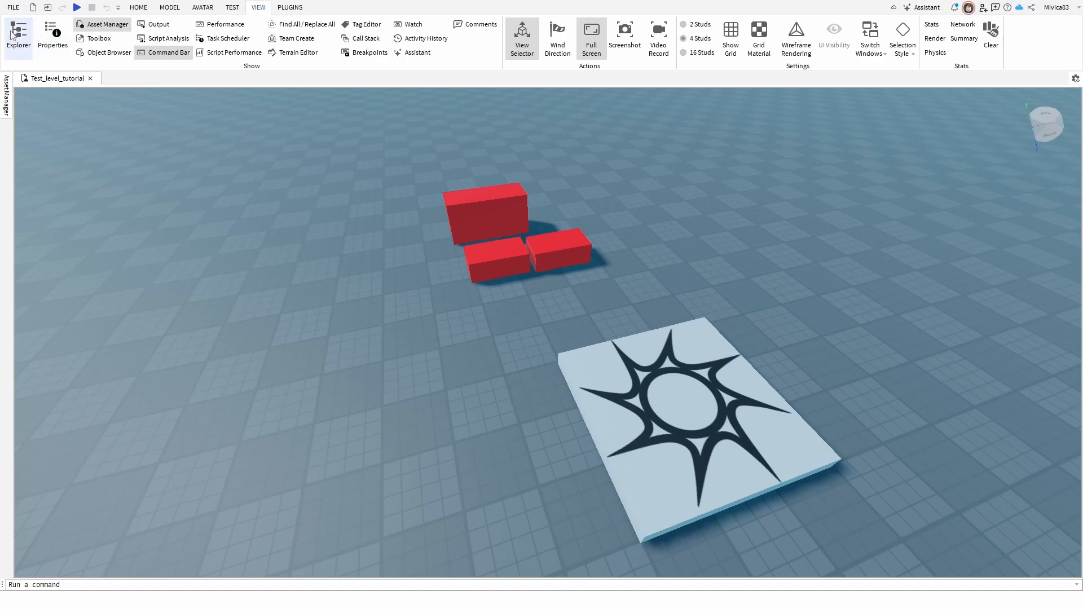
pyautogui.moveTo(18, 35)
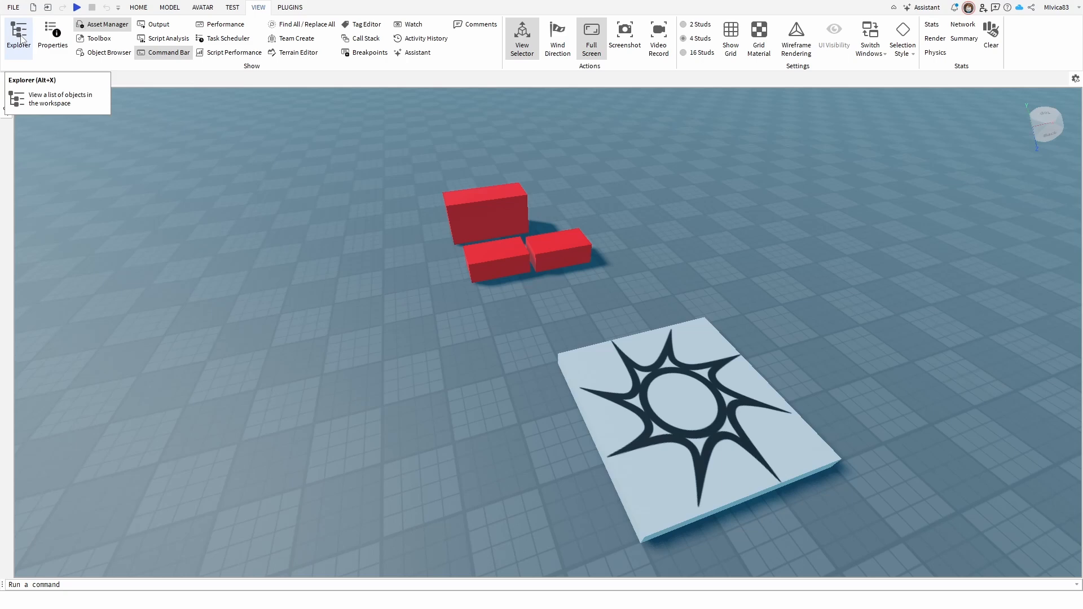
# Reopen the Explorer panel docked on the right listing Workspace, Players, Lighting
pyautogui.click(18, 35)
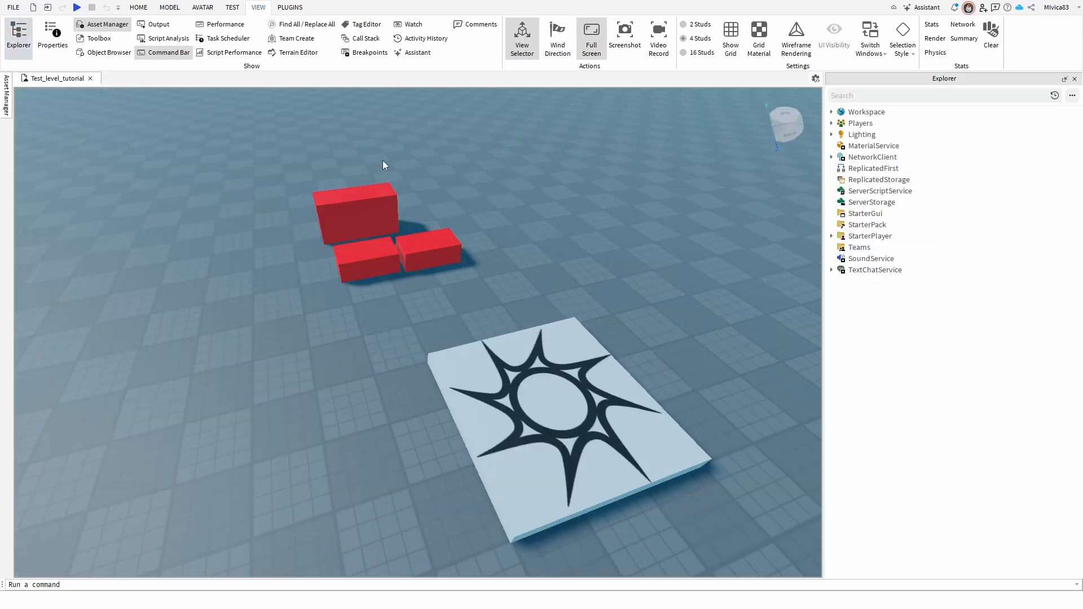
pyautogui.moveTo(590, 201)
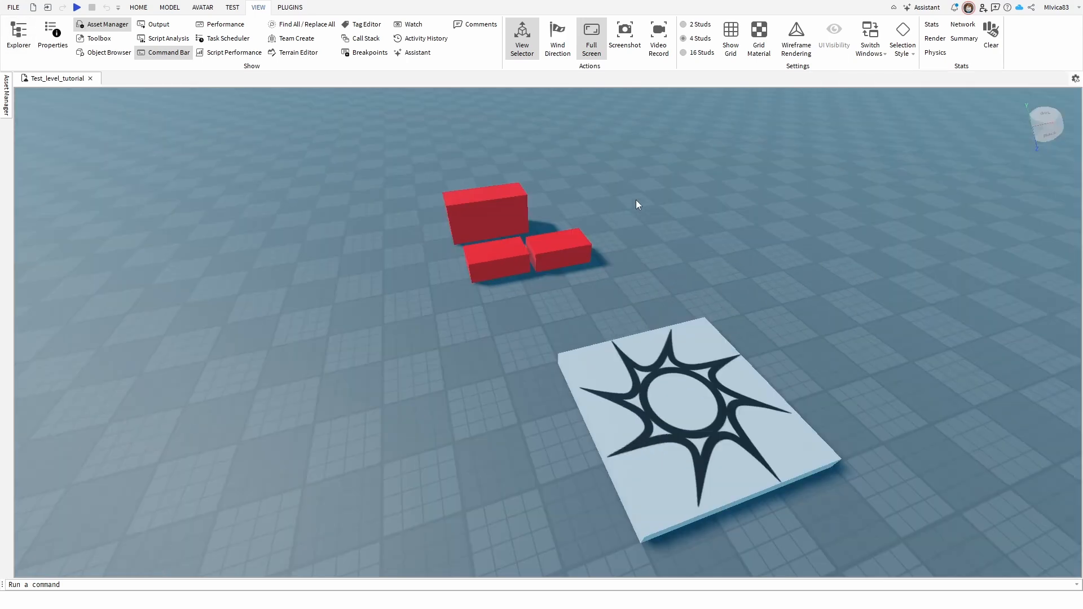
pyautogui.click(18, 35)
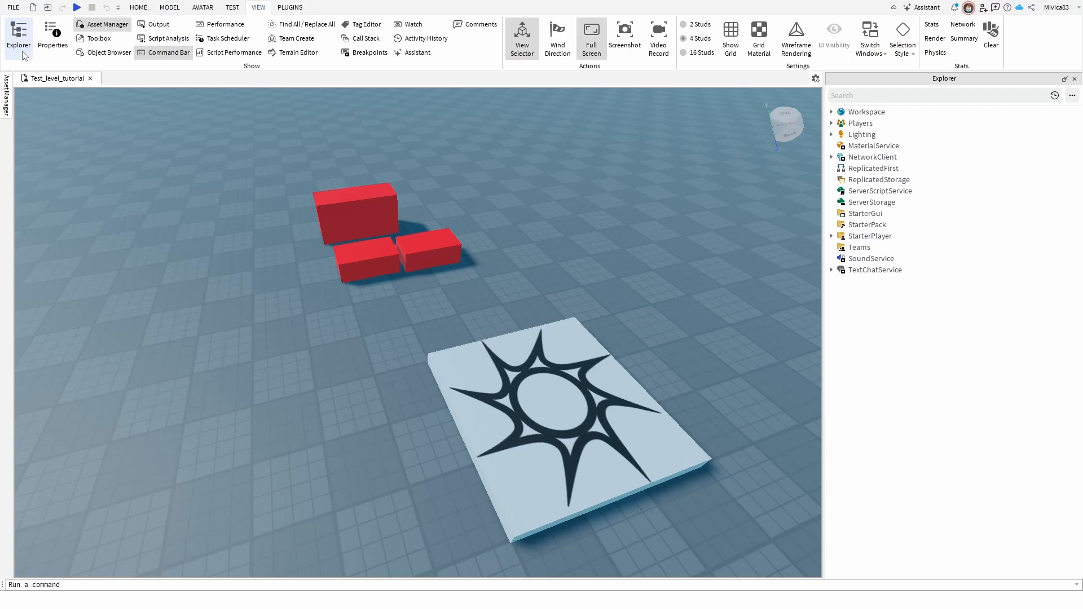
pyautogui.moveTo(20, 36)
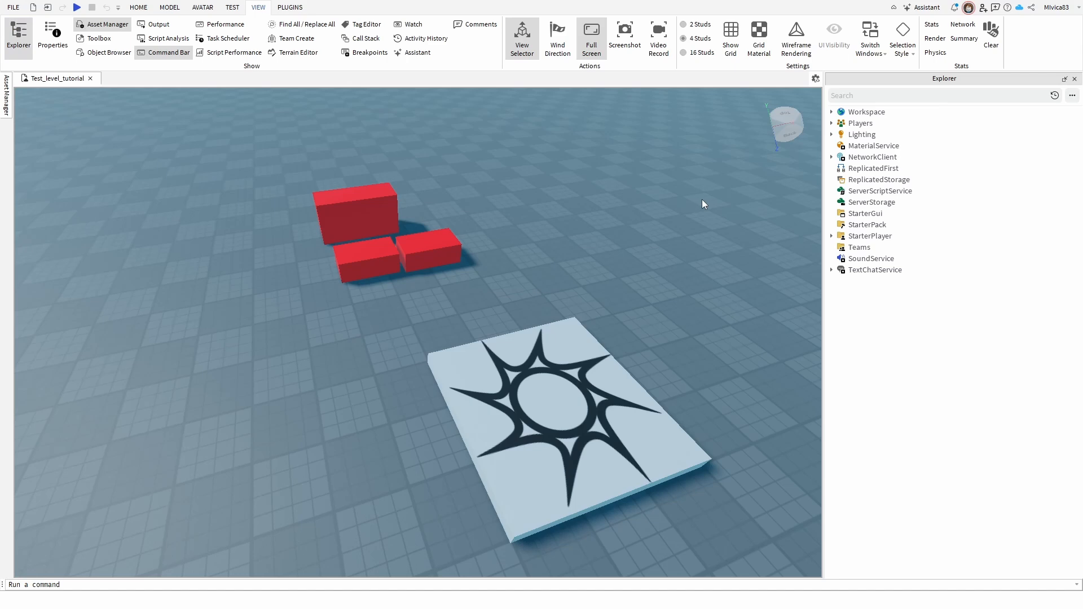
pyautogui.moveTo(887, 88)
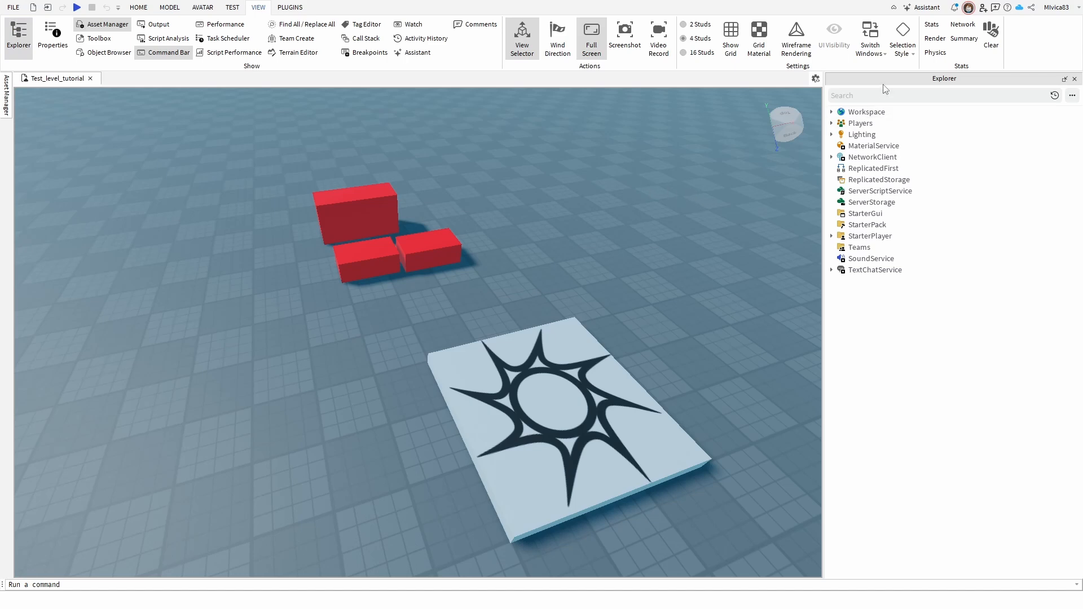
pyautogui.moveTo(805, 115)
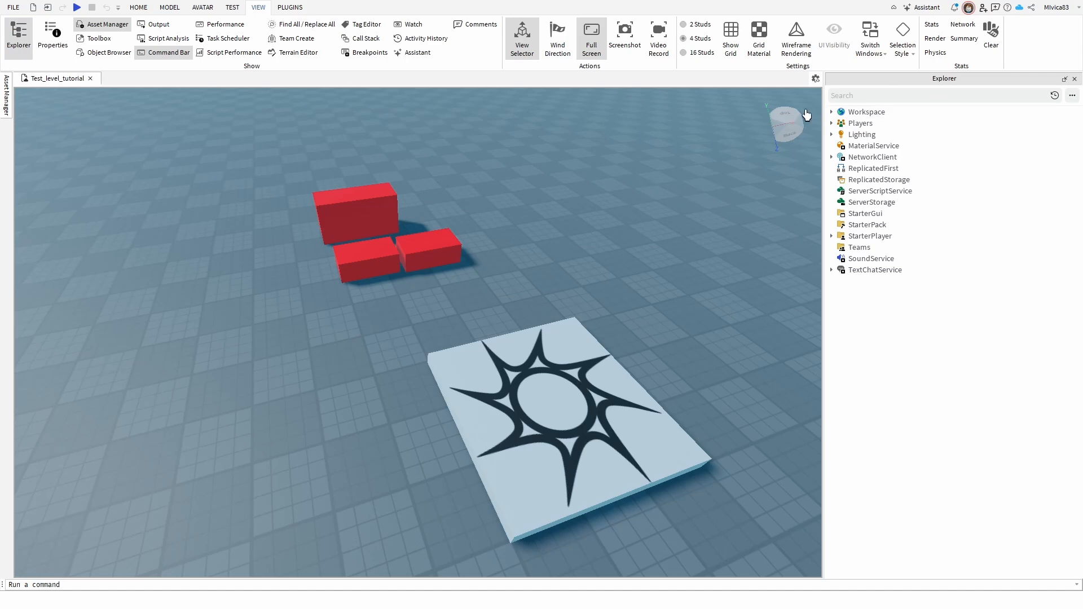
# Detach the Explorer panel from its dock and move it back to the right side
pyautogui.moveTo(945, 77); pyautogui.dragTo(264, 97)
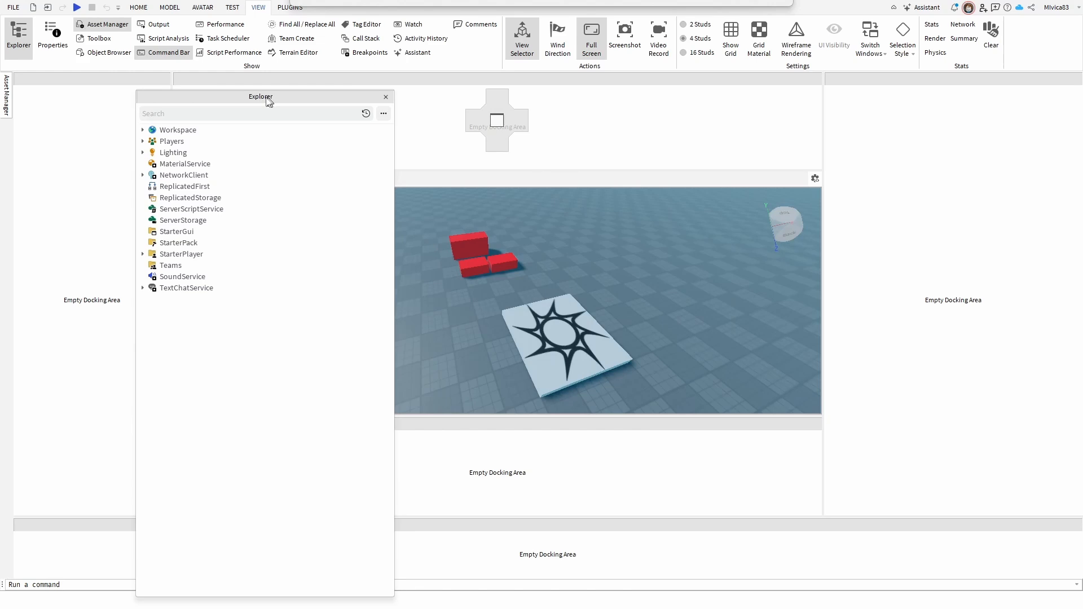
pyautogui.moveTo(261, 96); pyautogui.dragTo(931, 94)
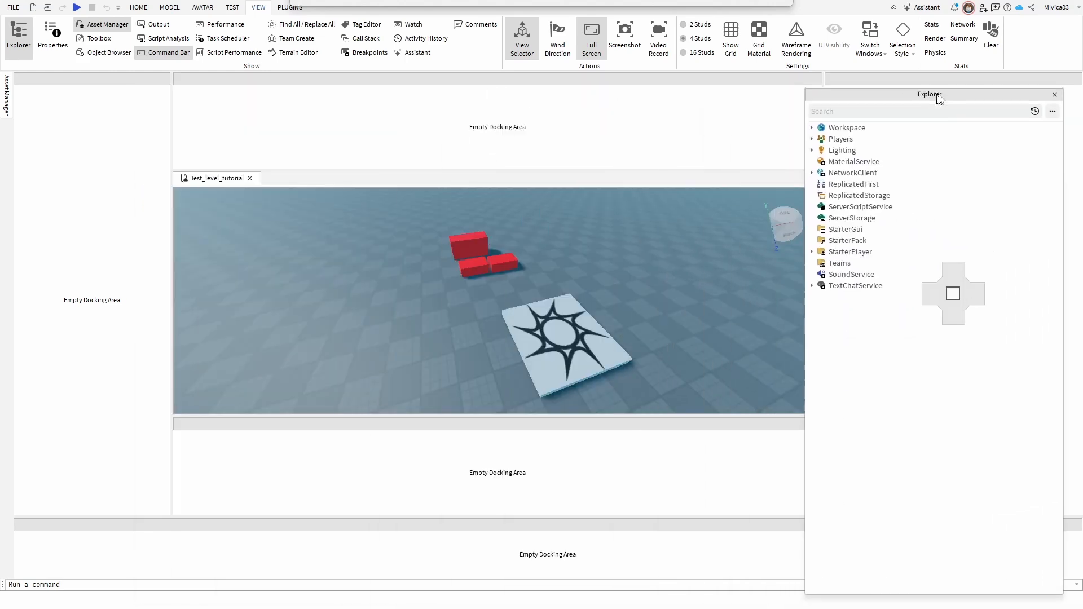